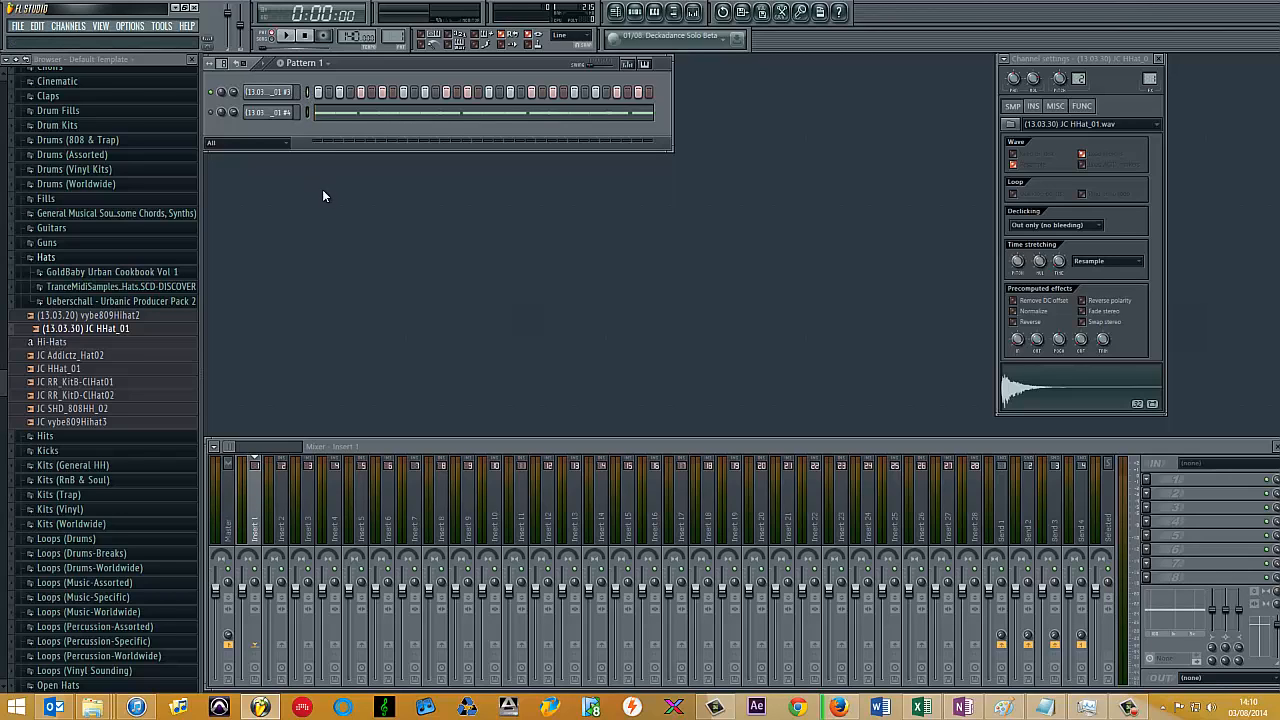
mouse_move(523, 238)
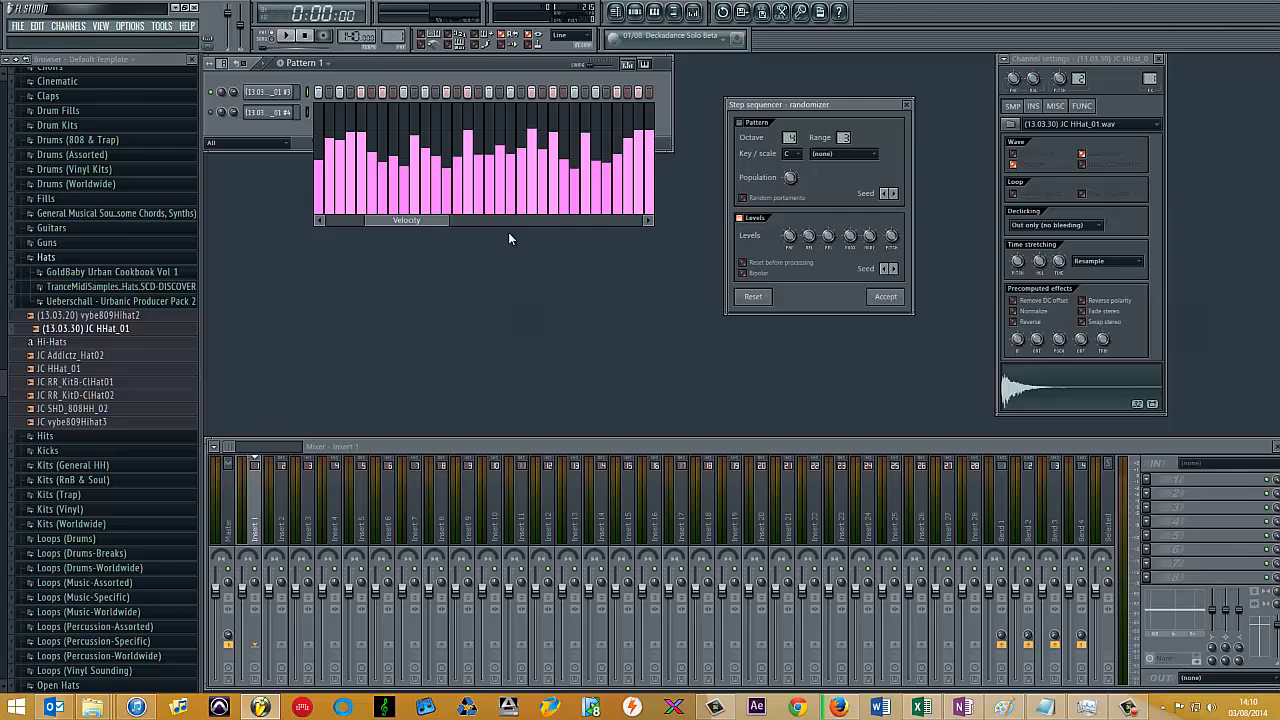
mouse_move(392, 225)
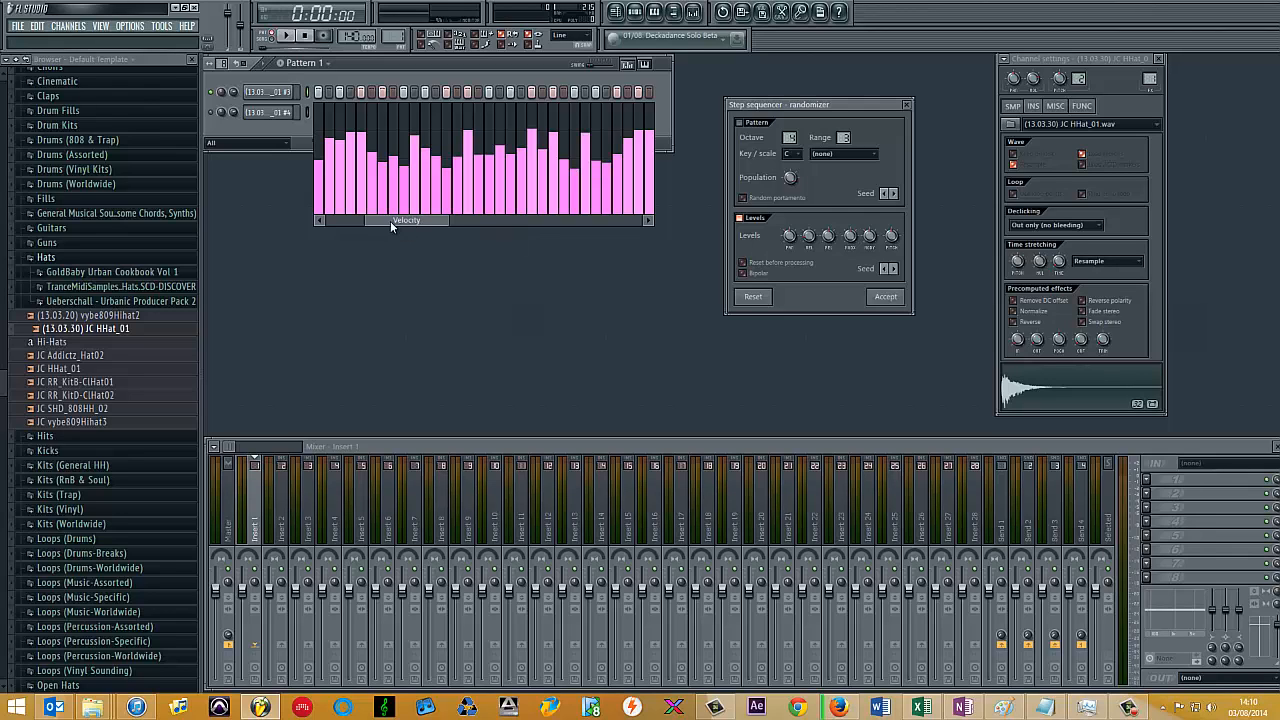
mouse_move(562, 228)
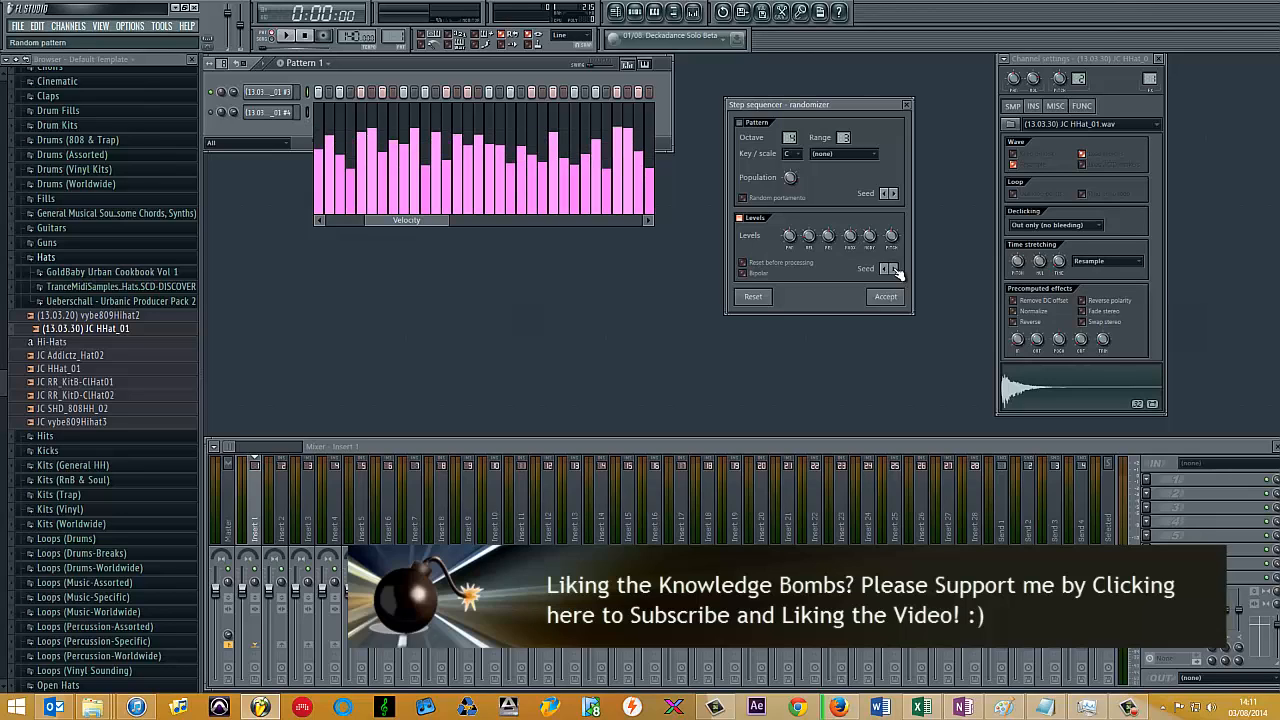
Step: Reroll the randomizer seed and accept the new hi-hat step velocities
left_click(895, 268)
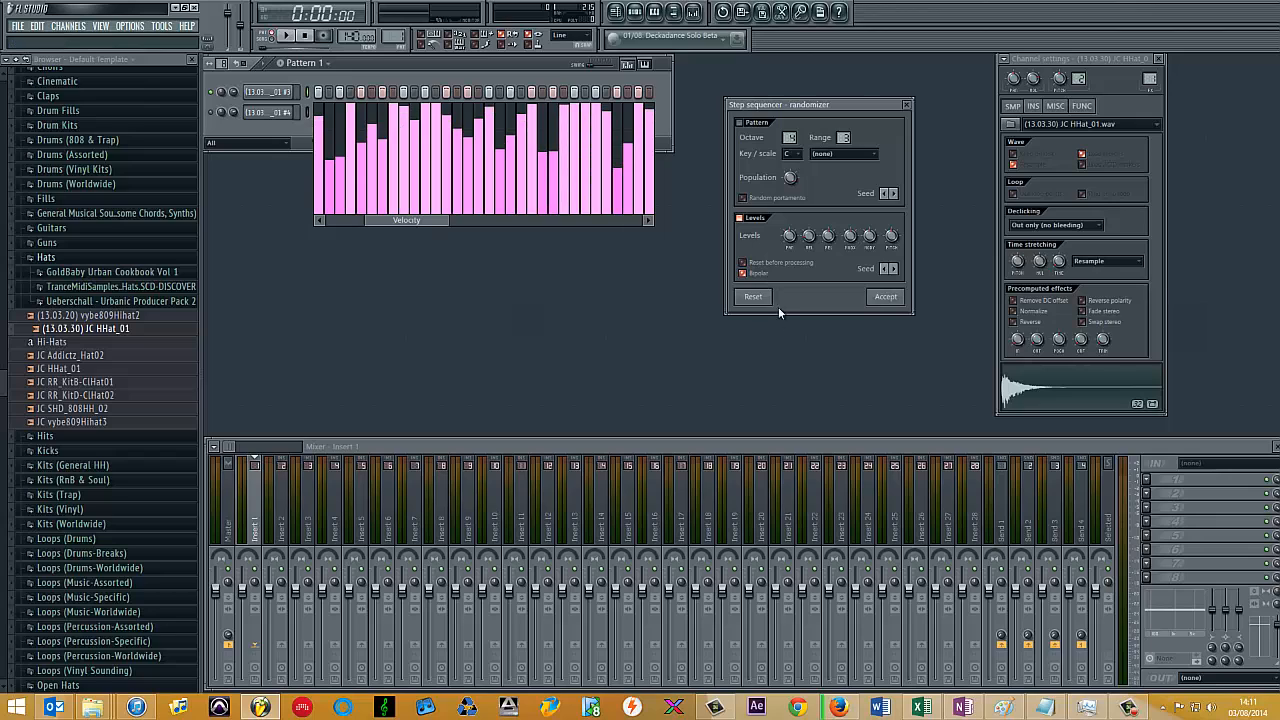
left_click(884, 296)
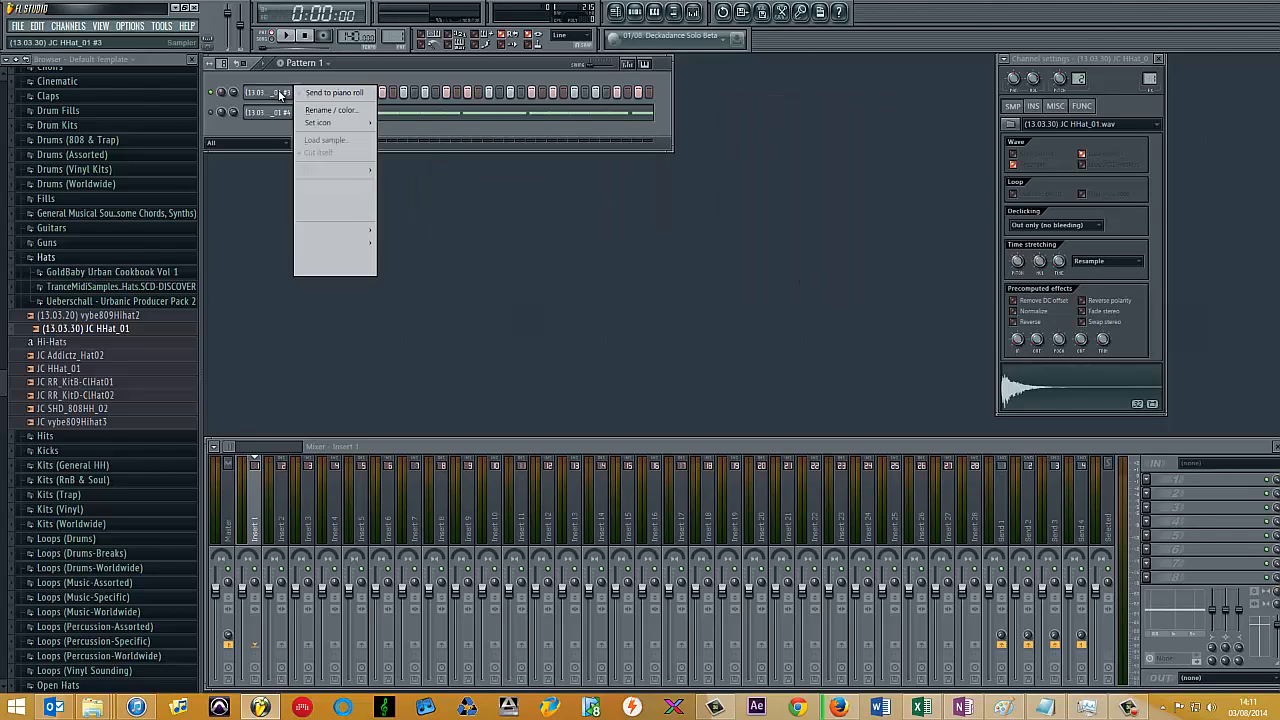
Step: Send the hi-hat steps to the piano roll and open that channel's piano roll
left_click(333, 92)
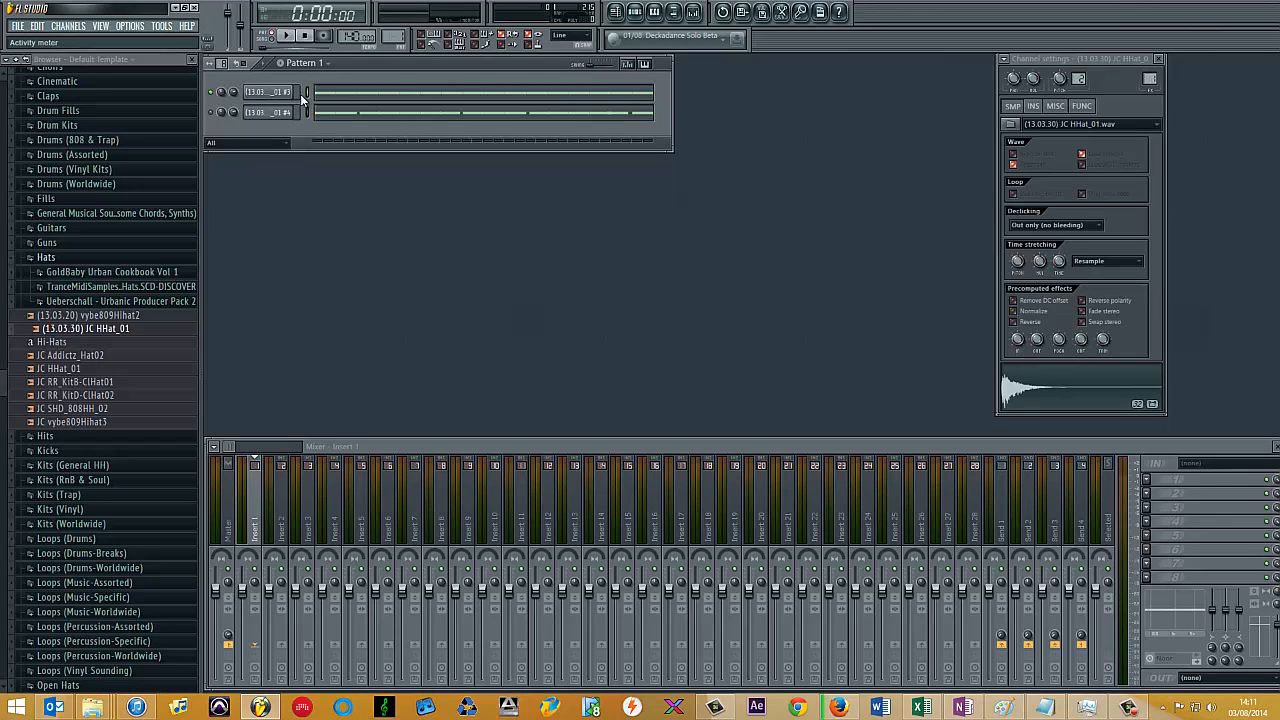
left_click(272, 36)
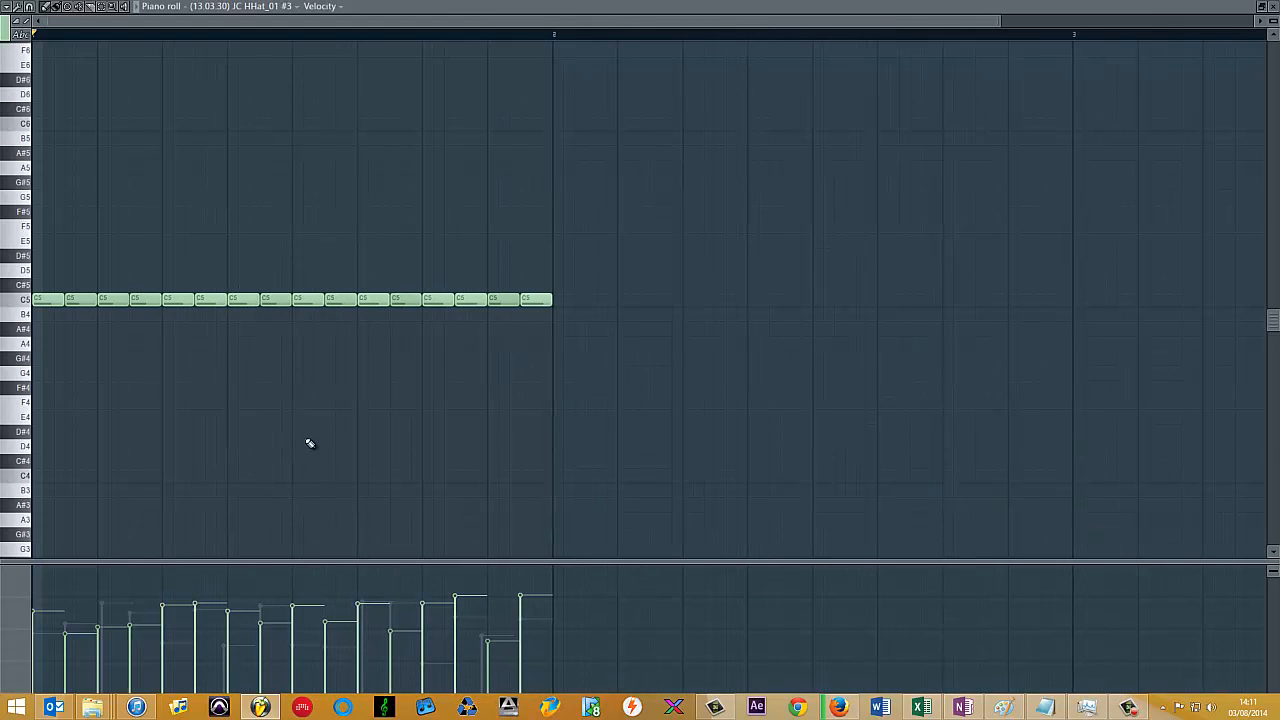
mouse_move(465, 262)
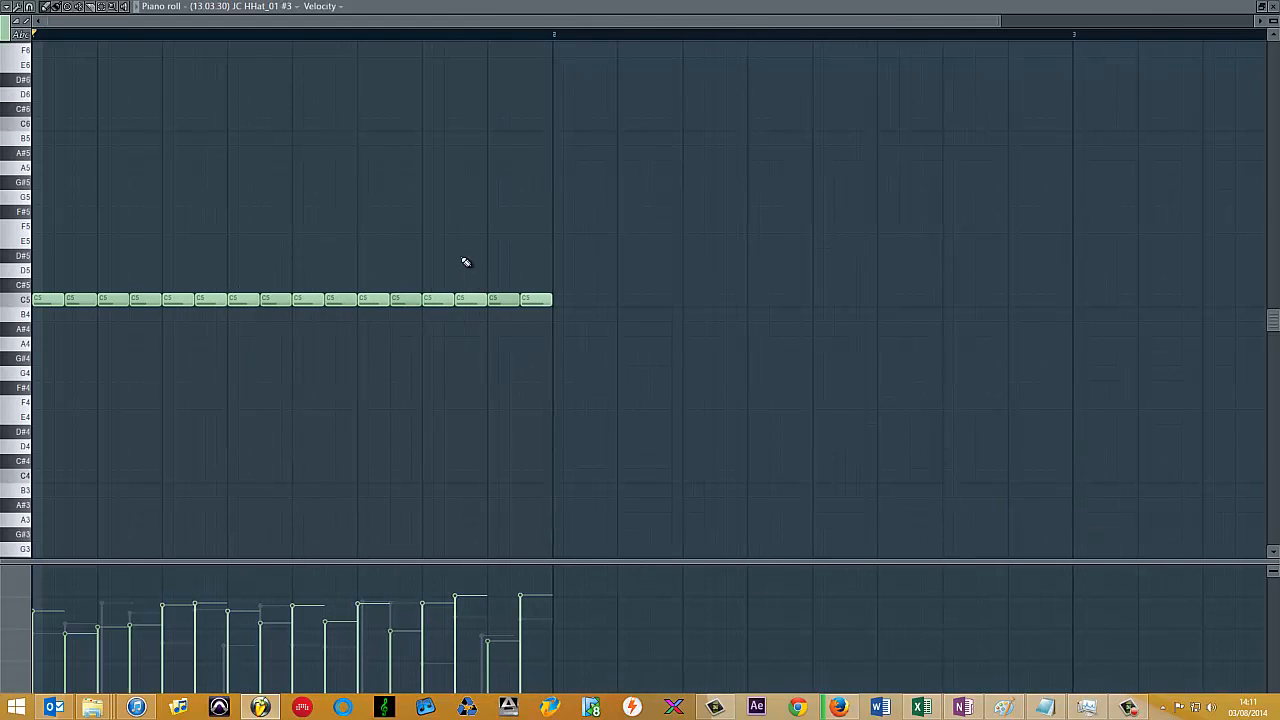
Step: Open the #4 hi-hat channel's notes in the piano roll to shift them off-grid
left_click(468, 298)
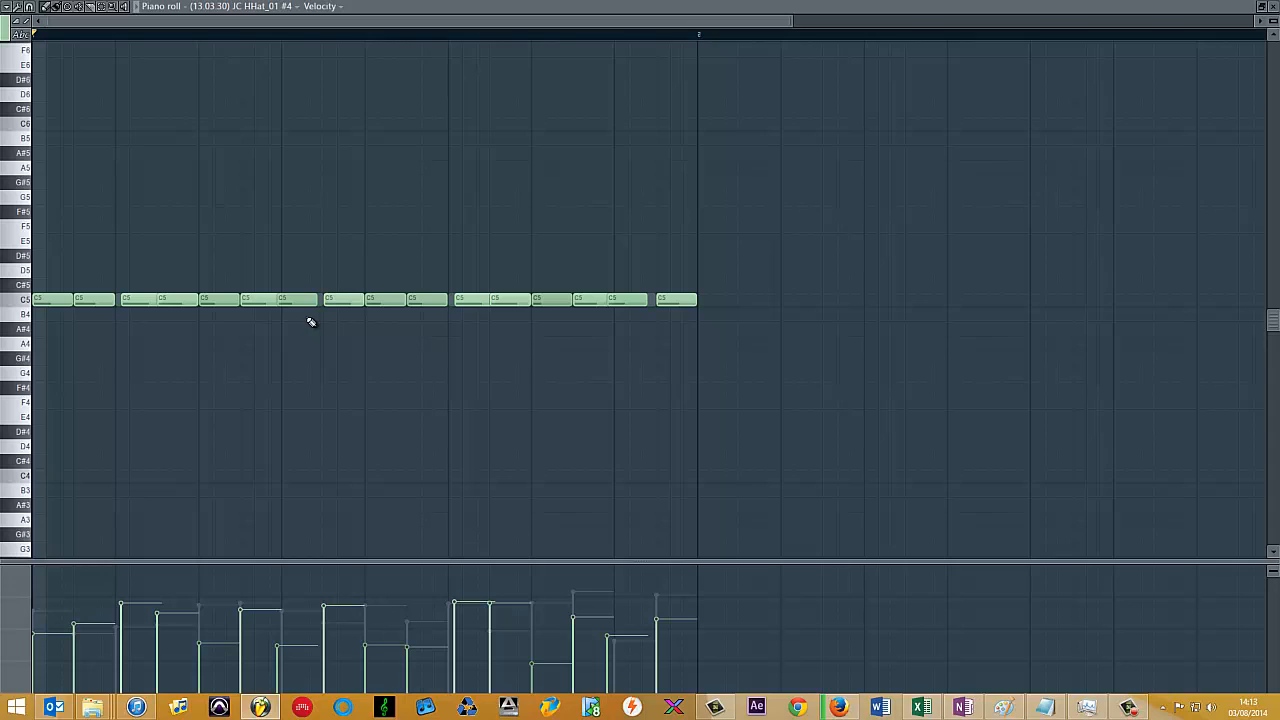
mouse_move(208, 500)
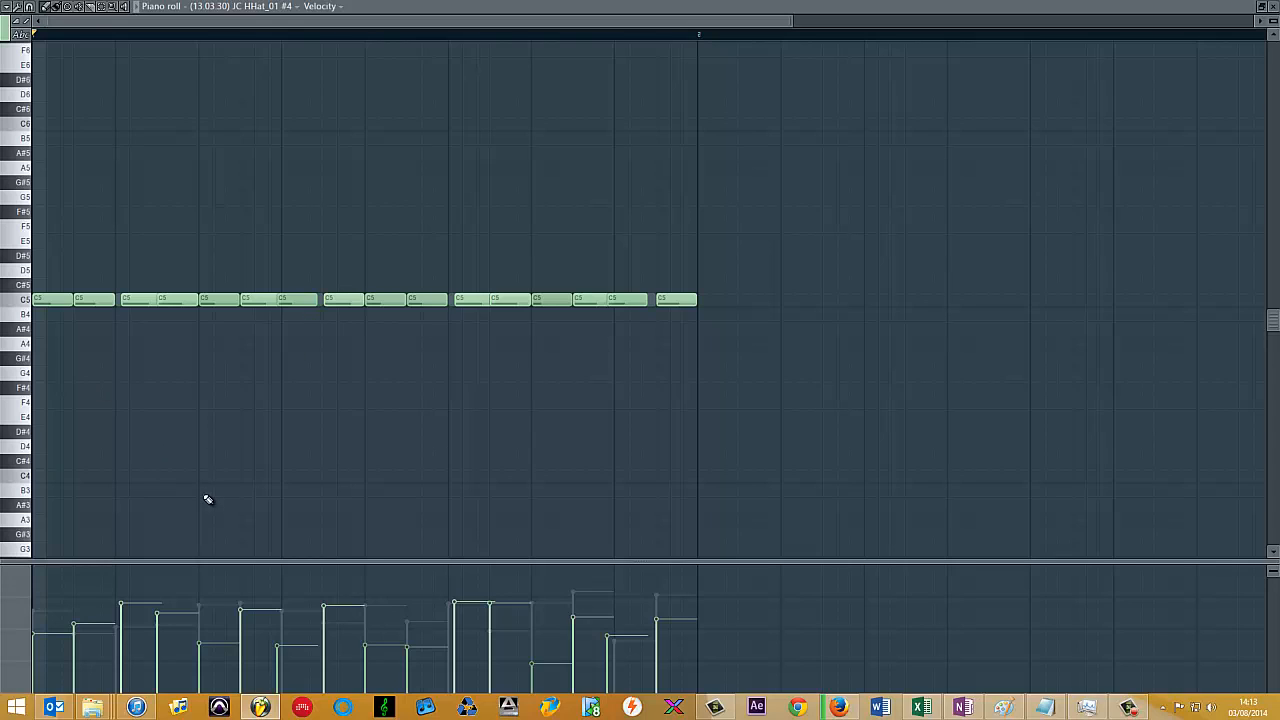
mouse_move(140, 516)
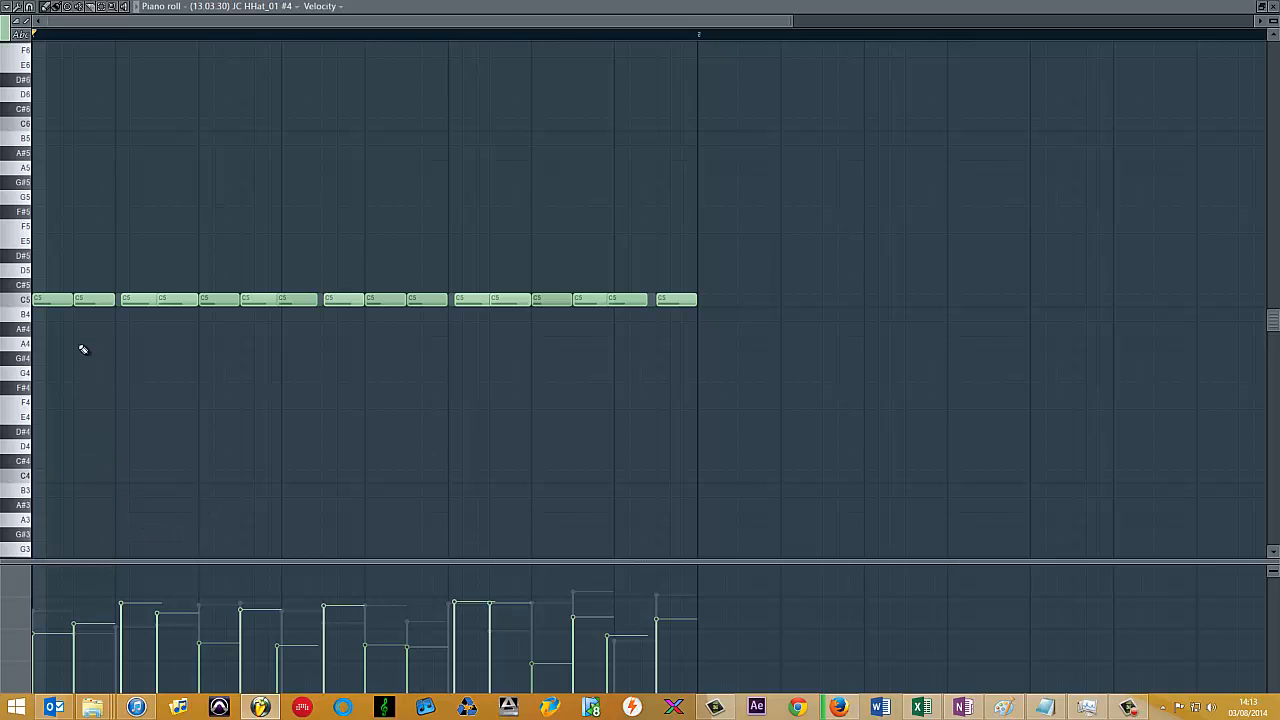
mouse_move(331, 318)
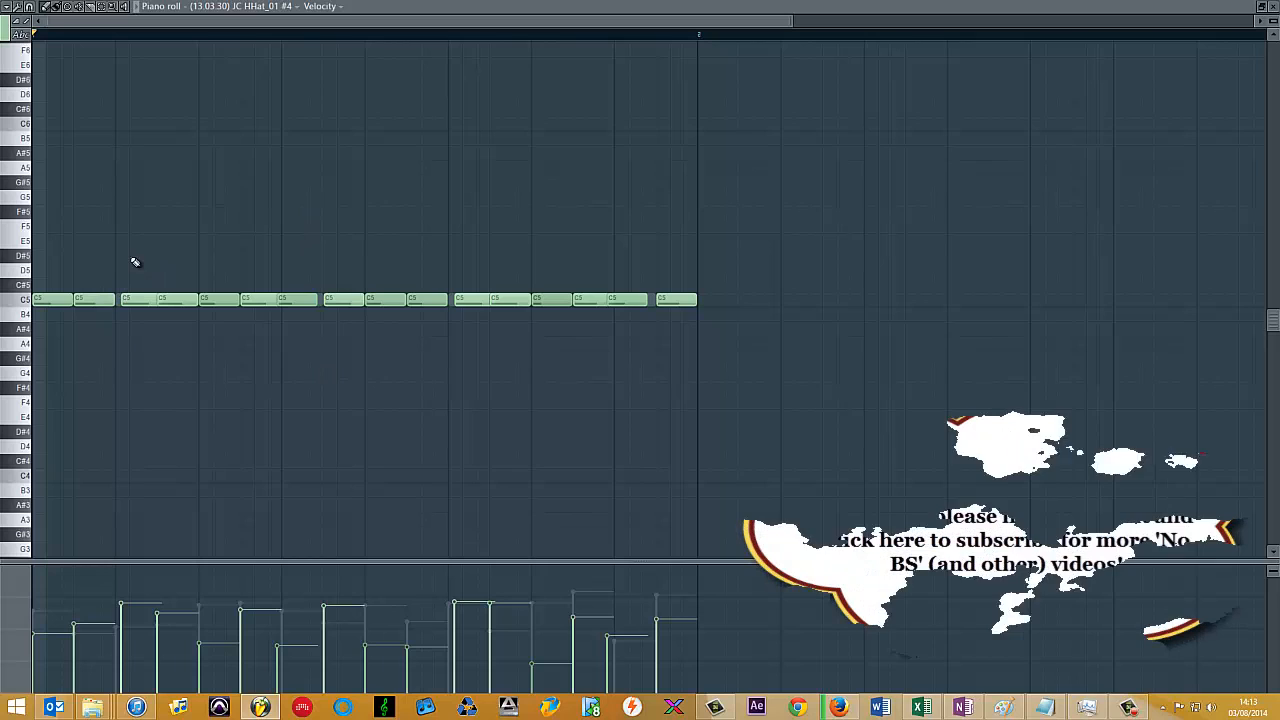
Step: Select the bar of hi-hat notes to duplicate into bar 2
left_click(140, 299)
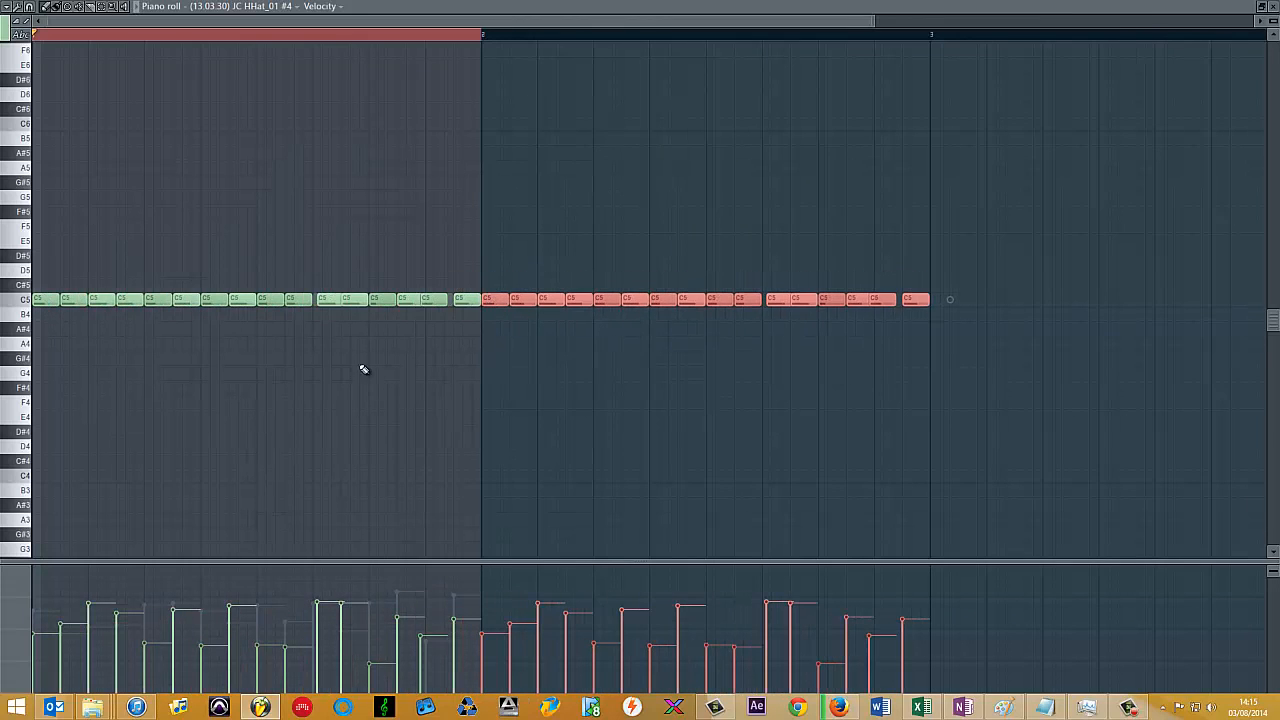
mouse_move(305, 272)
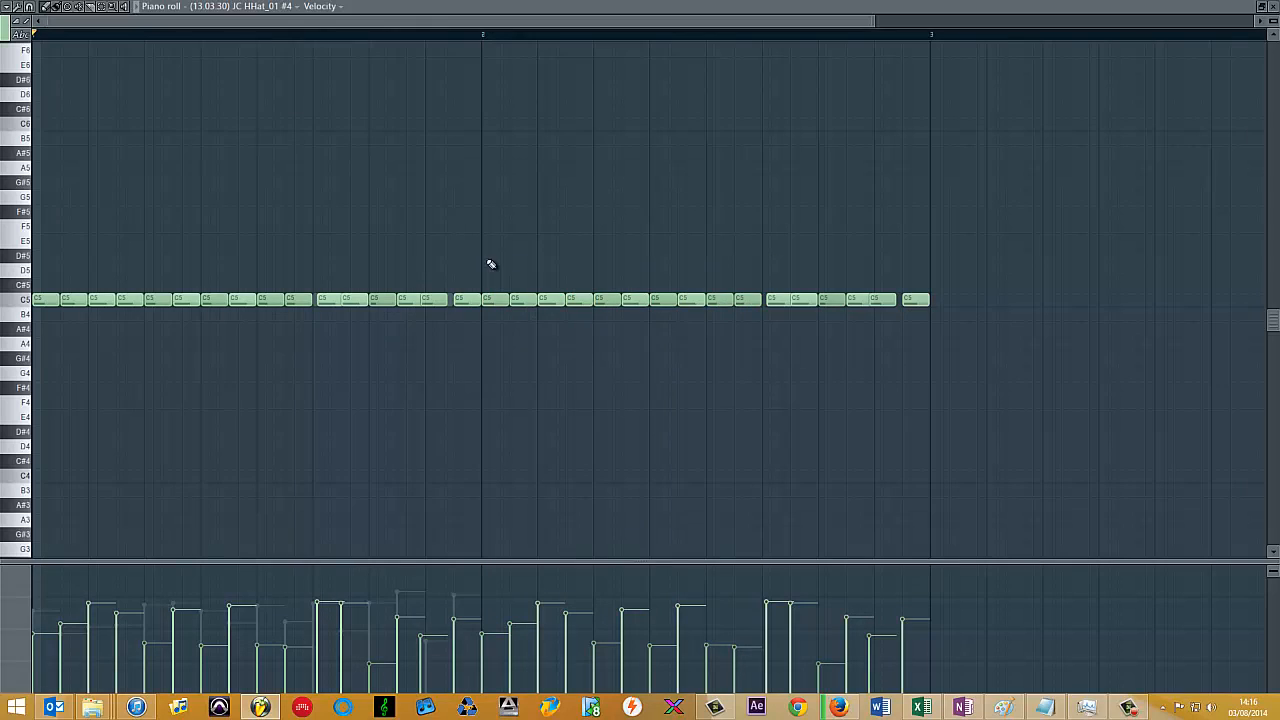
Step: Drag a selection box around the bar 2 hi-hat notes
left_click_drag(490, 265, 930, 320)
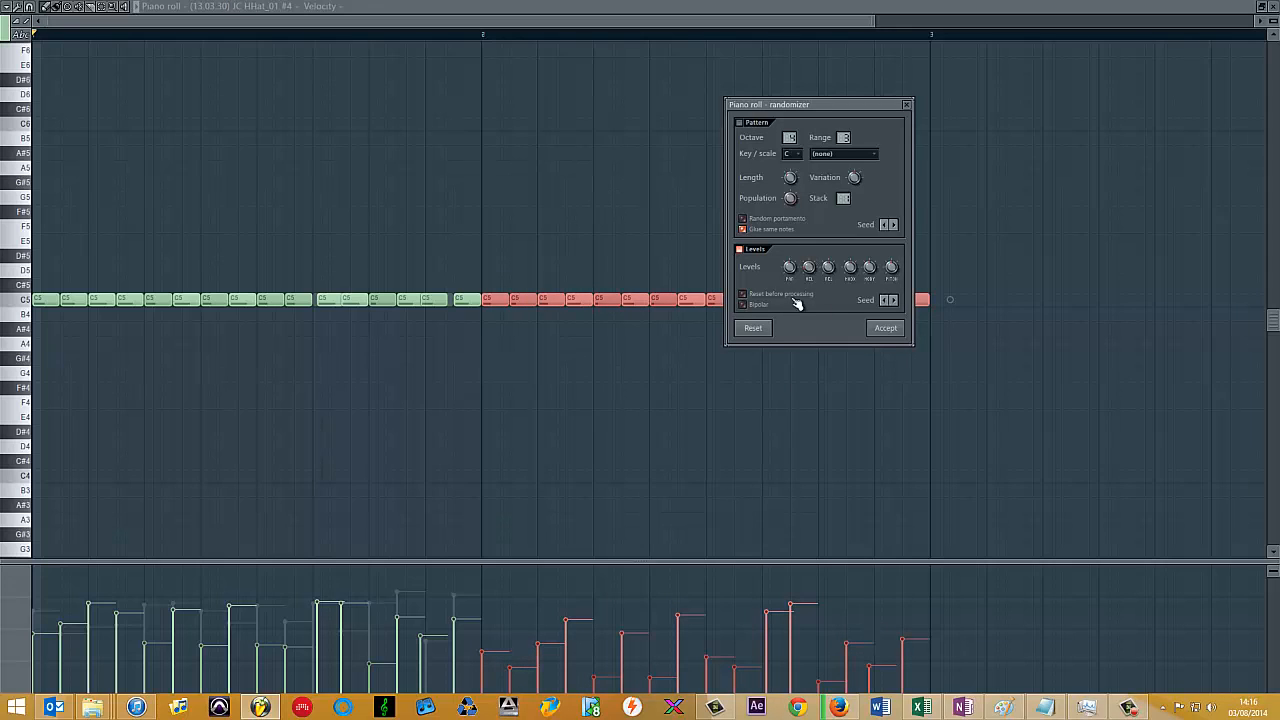
Step: Reroll the piano roll randomizer seed twice for new bar 2 velocities
left_click(889, 300)
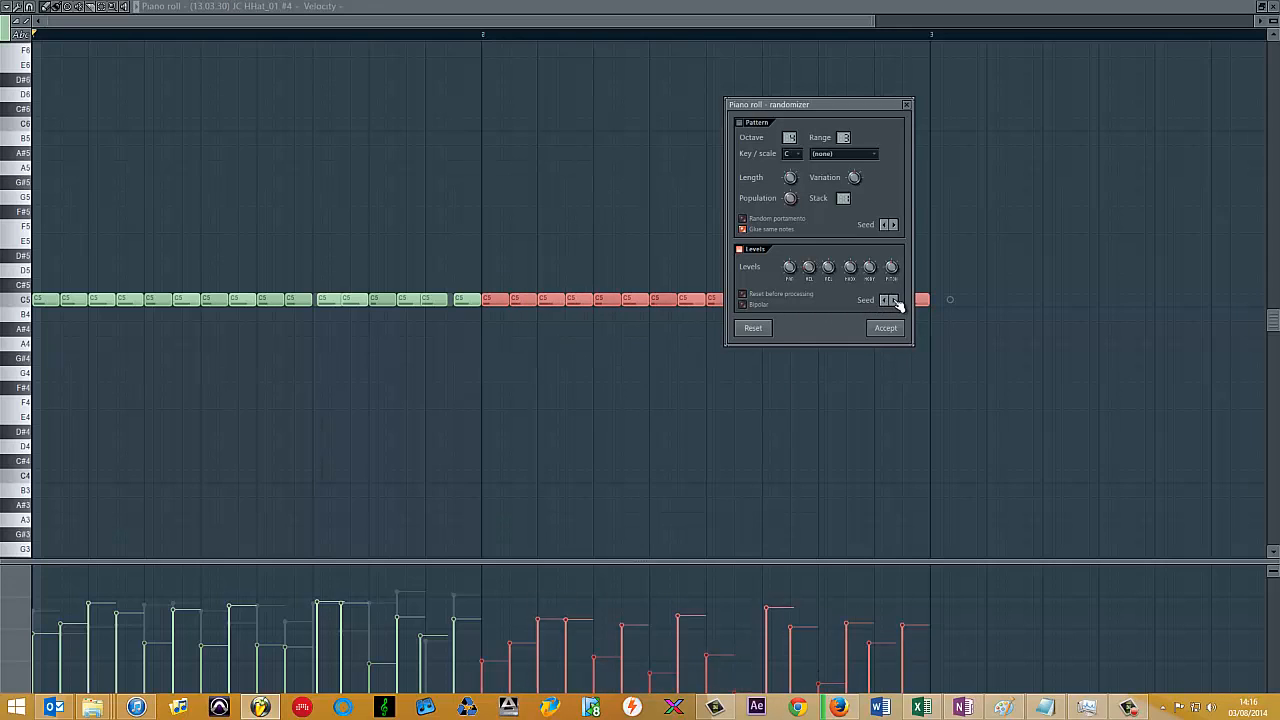
left_click(891, 300)
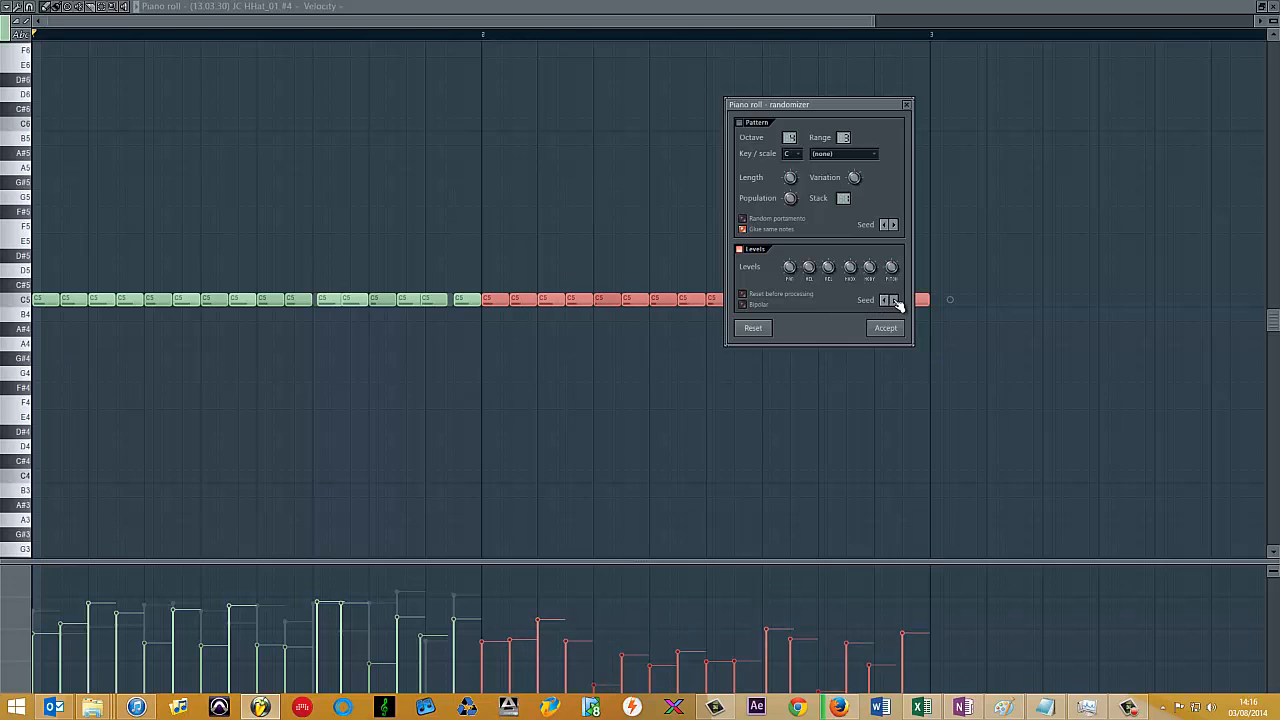